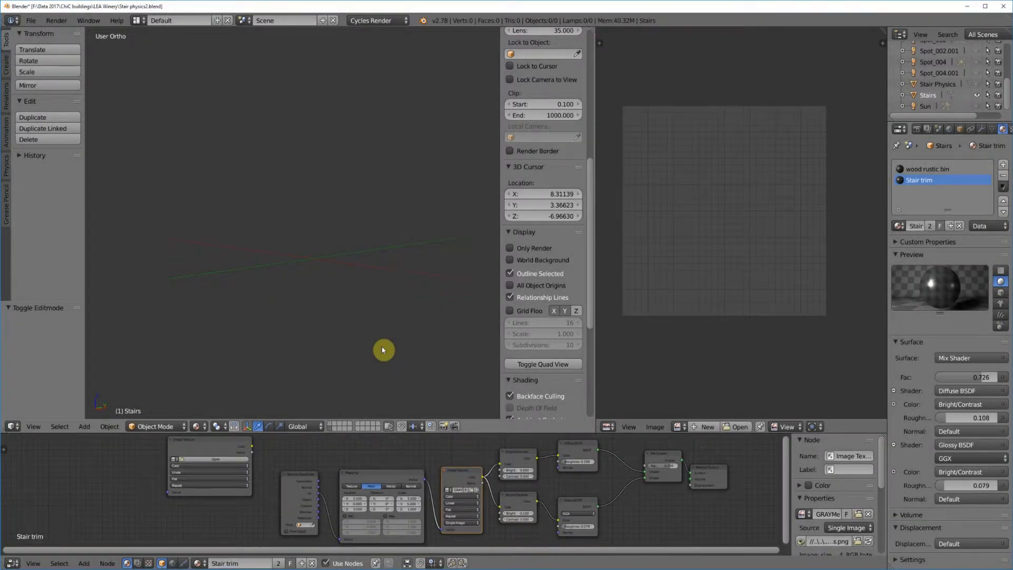
{"action": "mouse_move", "coordinate": [166, 426]}
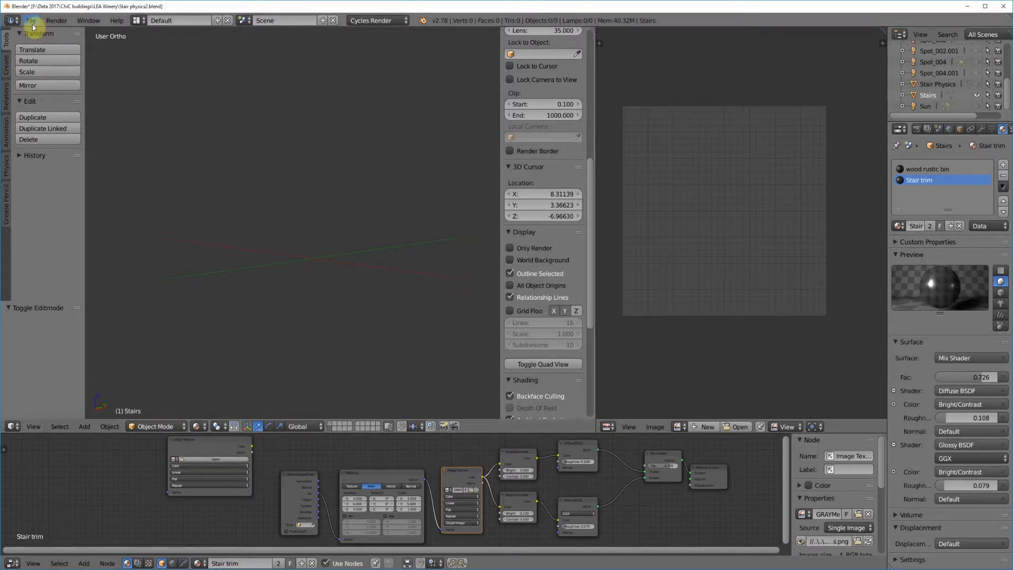
- Start a COLLADA (.dae) import from the File menu, reaching the LEA Winery folder
{"action": "left_click", "coordinate": [29, 20]}
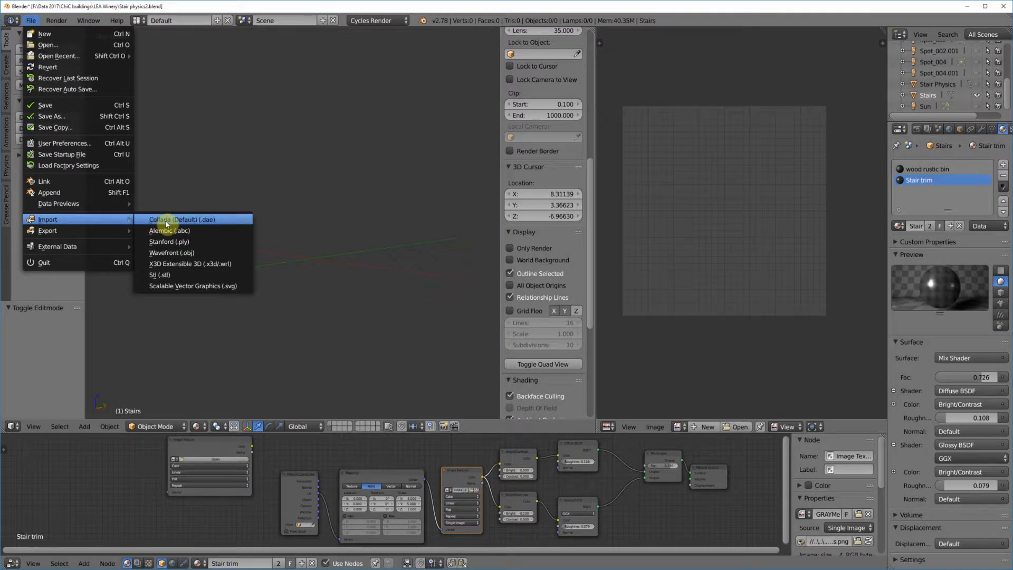
{"action": "mouse_move", "coordinate": [184, 220]}
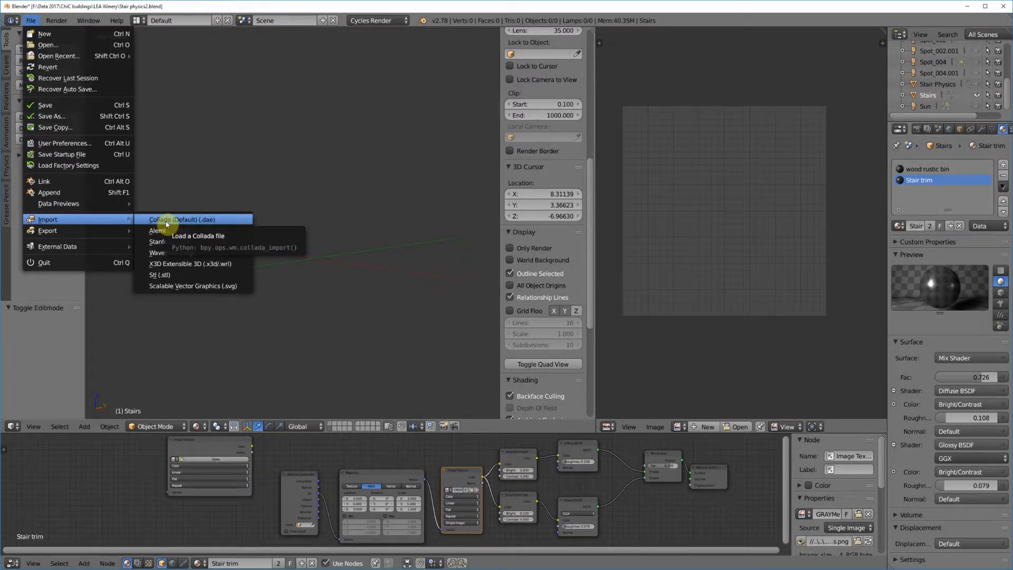
{"action": "left_click", "coordinate": [183, 219]}
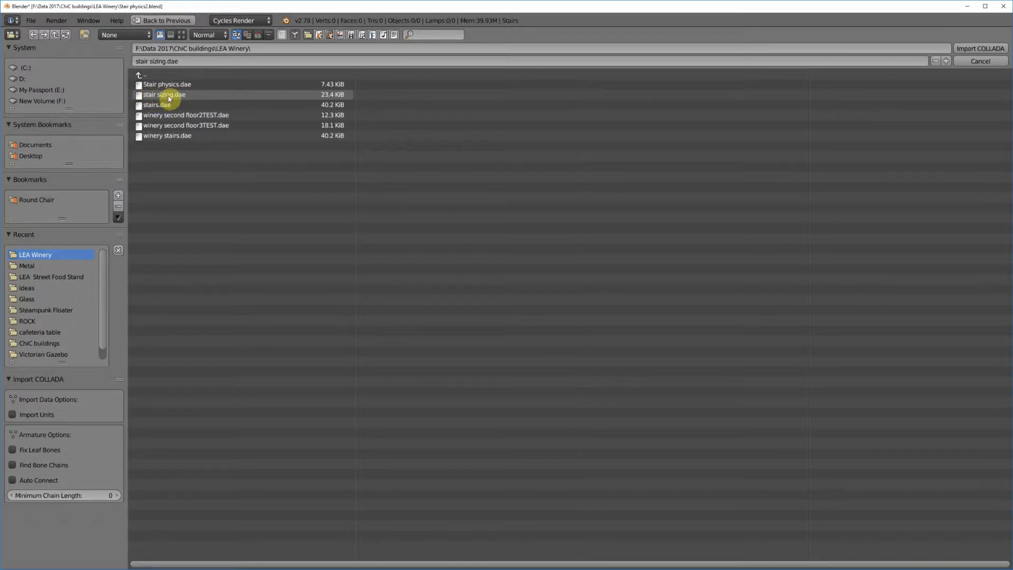
- Import stair sizing.dae so the staircase and landing slab appear in the scene
{"action": "left_click", "coordinate": [979, 47]}
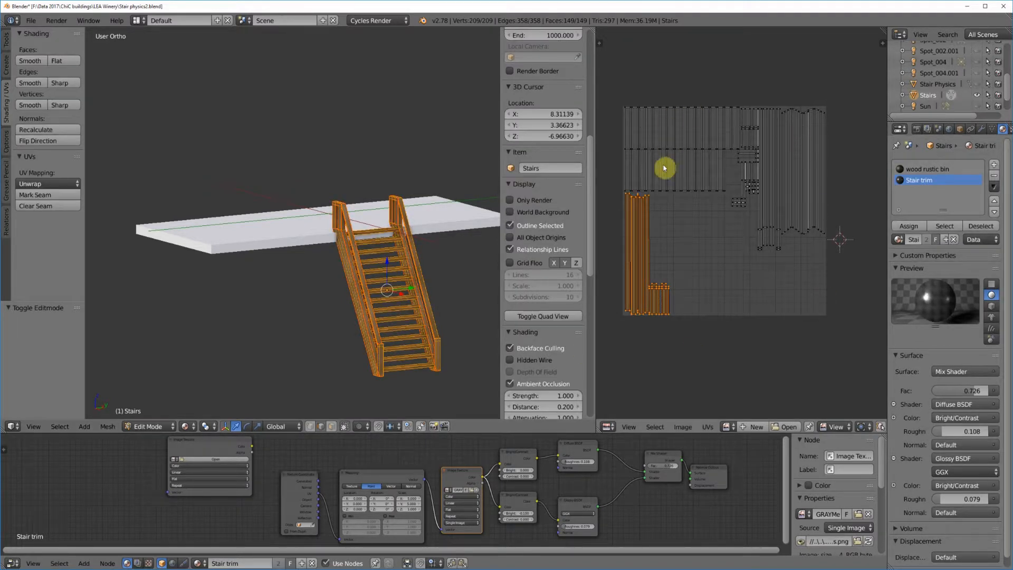
{"action": "mouse_move", "coordinate": [647, 322]}
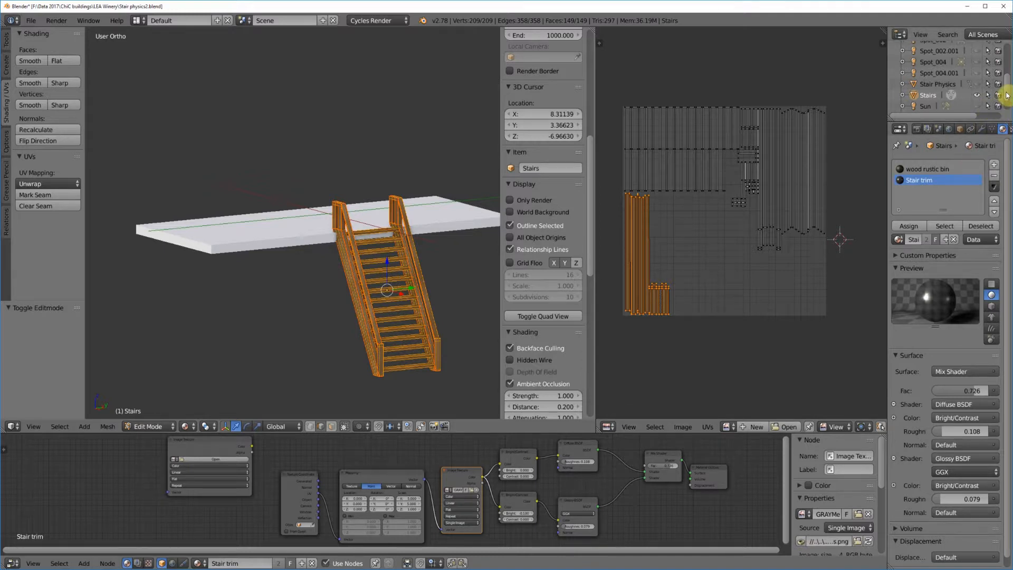
{"action": "scroll", "scroll_direction": "down", "scroll_amount": 3}
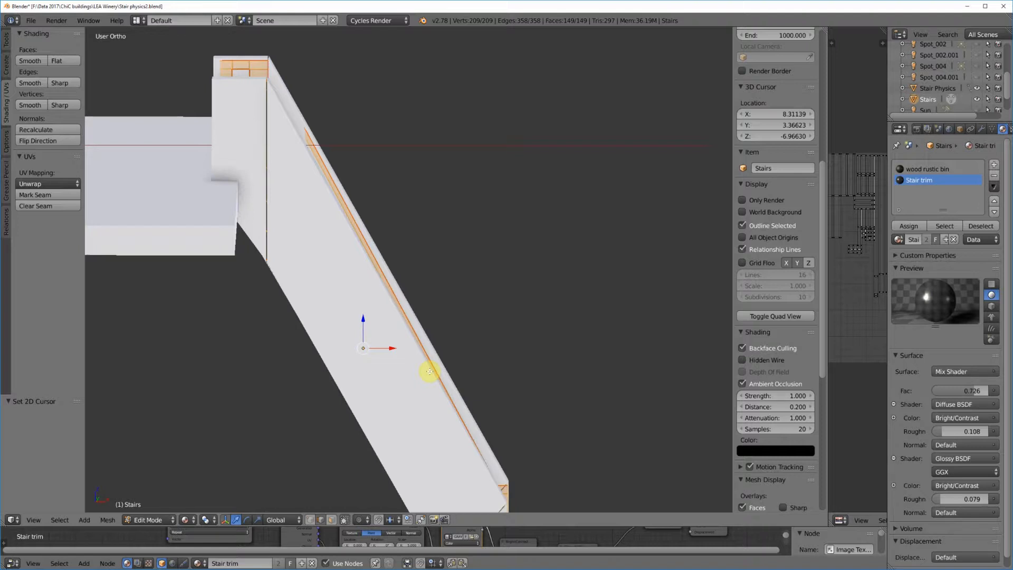
{"action": "mouse_move", "coordinate": [350, 317]}
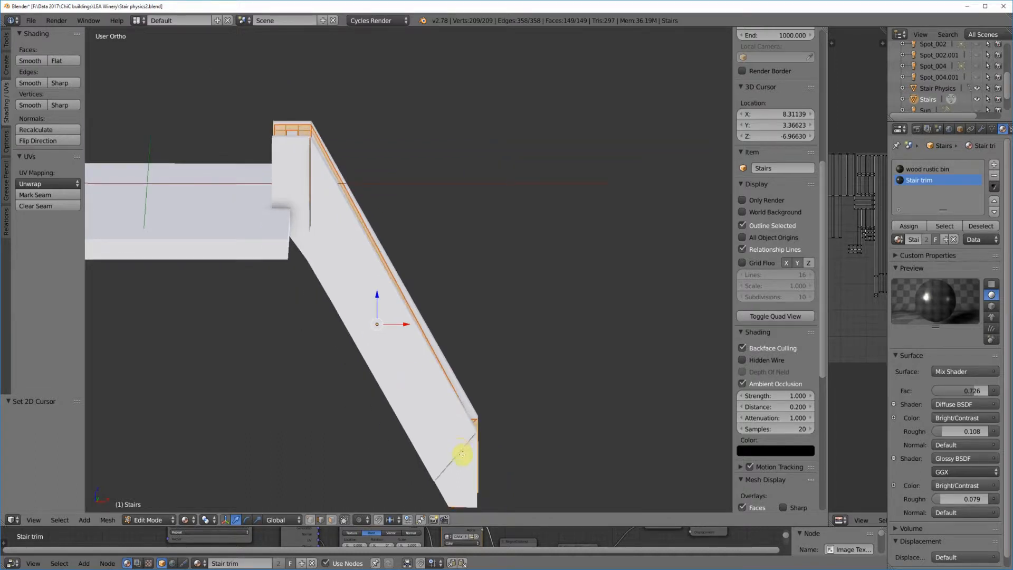
{"action": "mouse_move", "coordinate": [347, 263]}
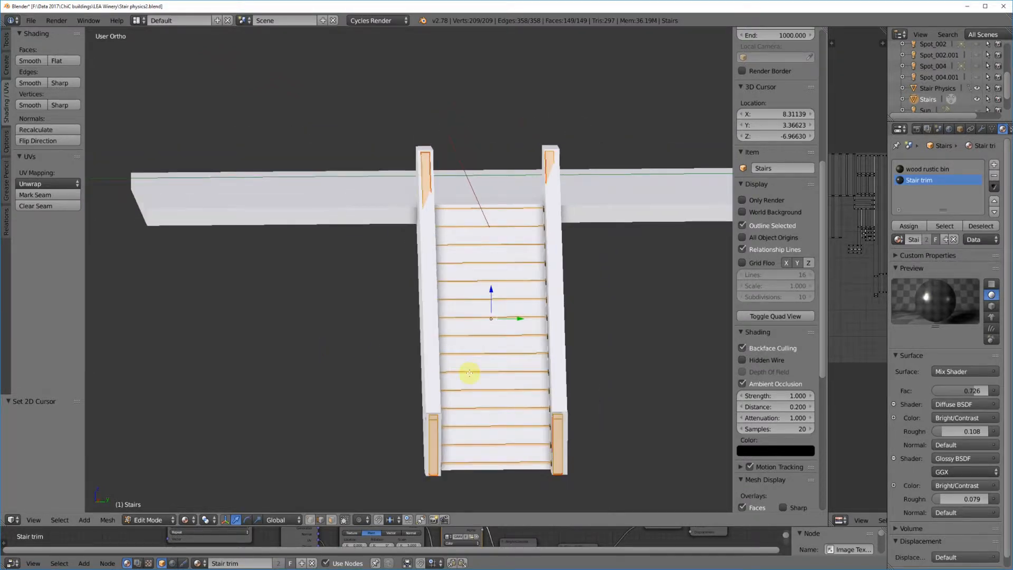
{"action": "mouse_move", "coordinate": [621, 411]}
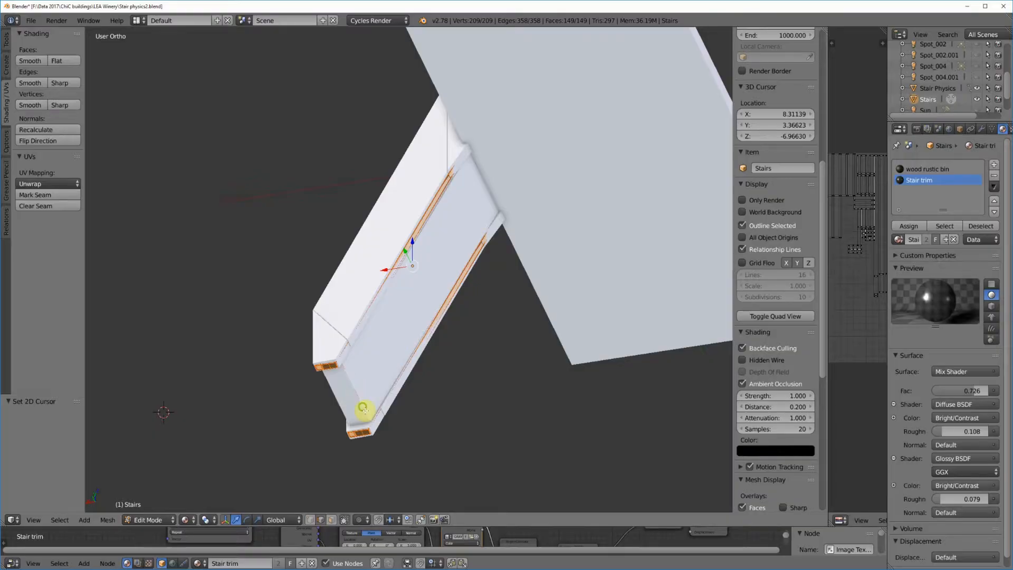
- Toggle Edit Mode on the channel-shaped Cube physics mesh
{"action": "key", "text": "Tab"}
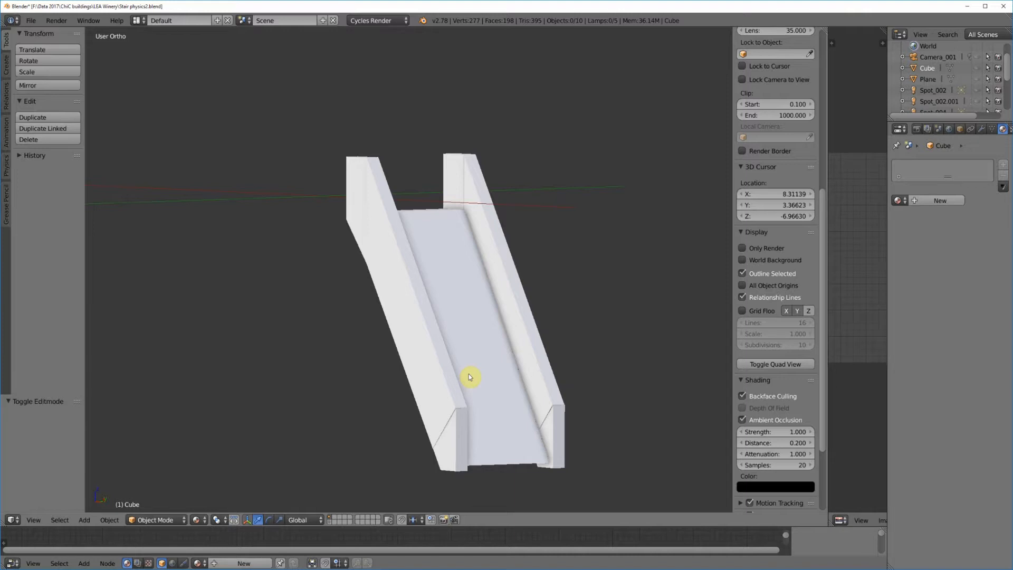
{"action": "mouse_move", "coordinate": [457, 392]}
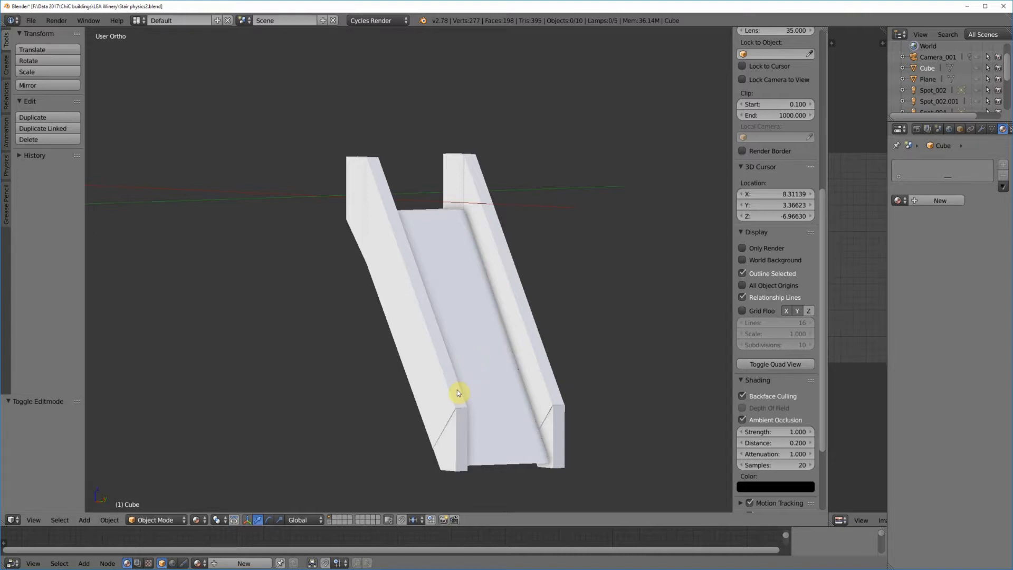
{"action": "mouse_move", "coordinate": [528, 406]}
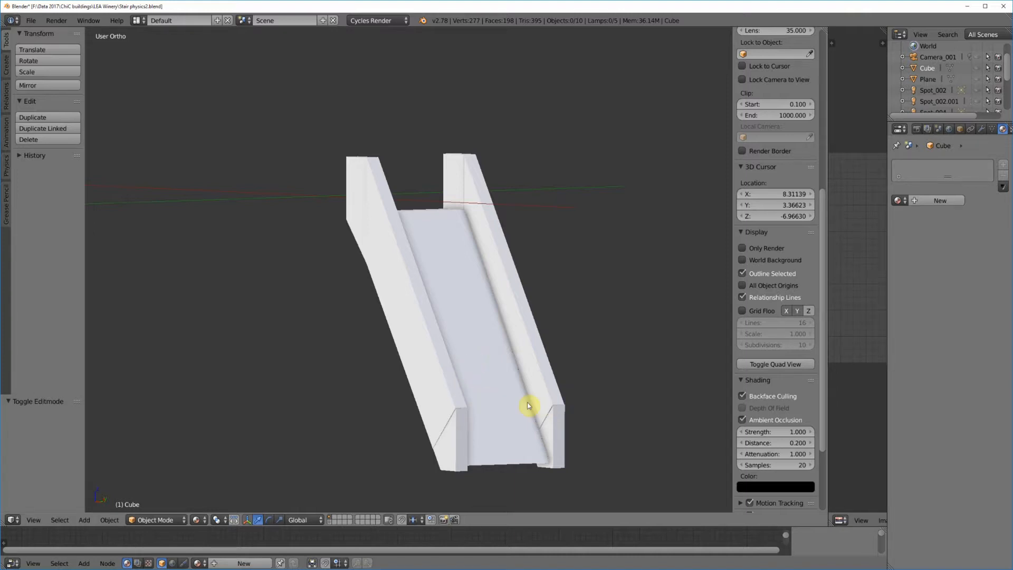
{"action": "mouse_move", "coordinate": [502, 414]}
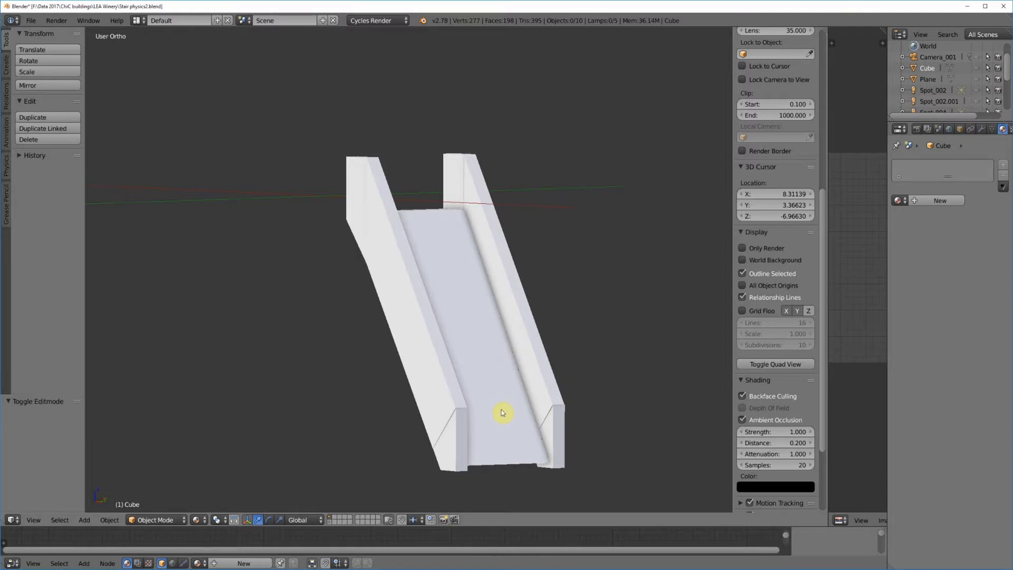
{"action": "mouse_move", "coordinate": [109, 519]}
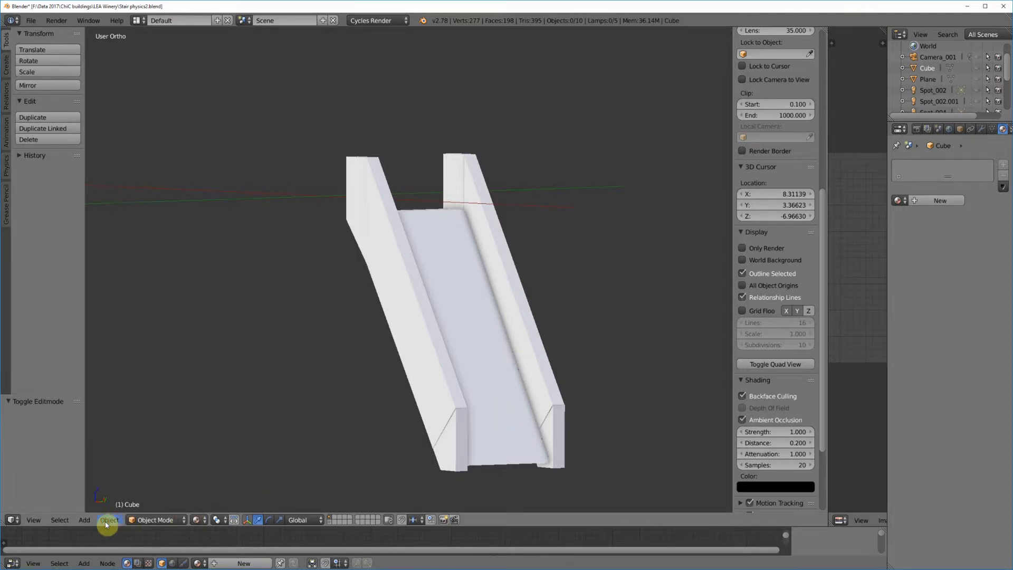
- Set the Cube's origin to the centre of its geometry via Object > Transform
{"action": "left_click", "coordinate": [109, 520]}
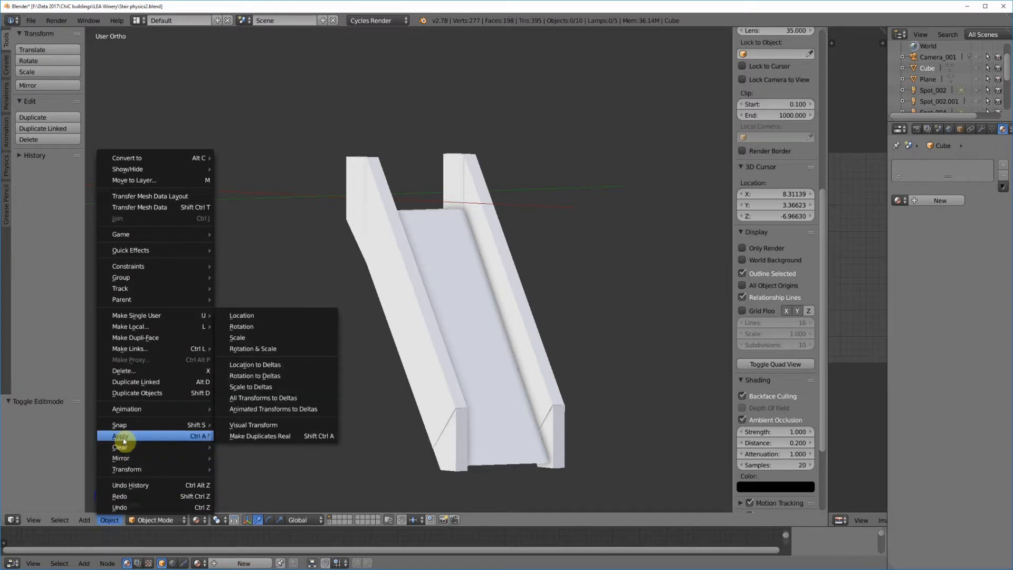
{"action": "mouse_move", "coordinate": [254, 364]}
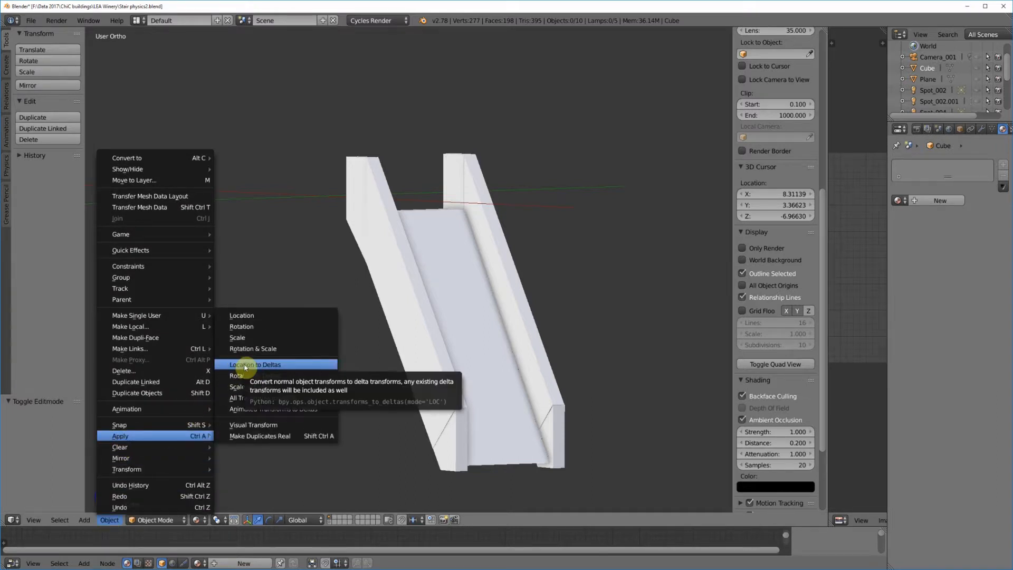
{"action": "mouse_move", "coordinate": [241, 315]}
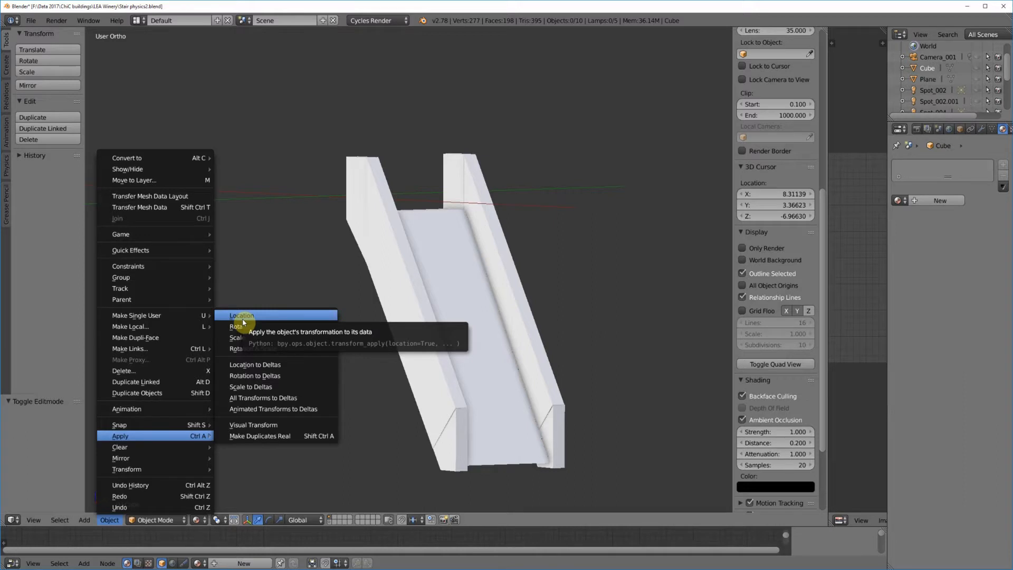
{"action": "mouse_move", "coordinate": [252, 349]}
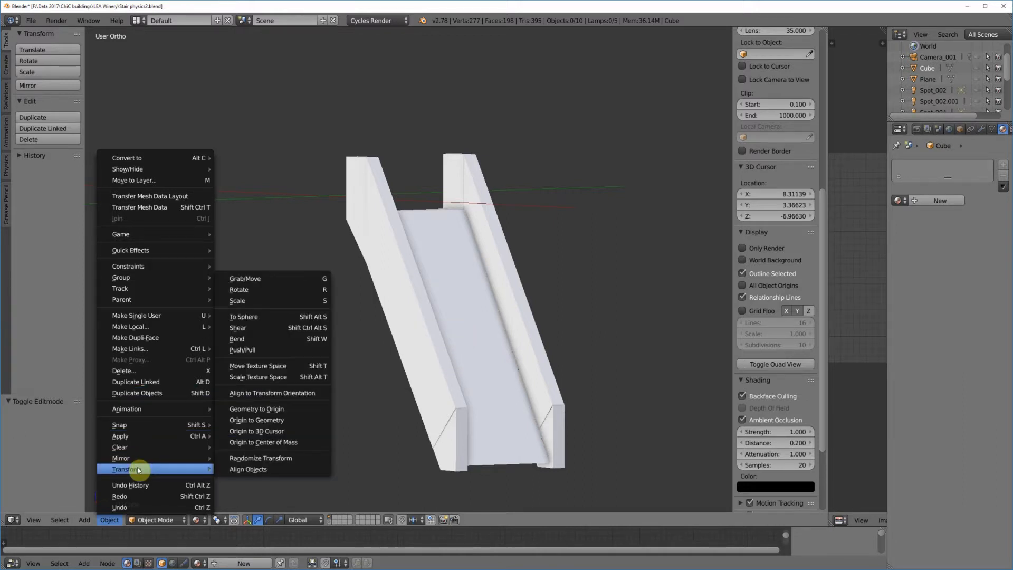
{"action": "mouse_move", "coordinate": [258, 419]}
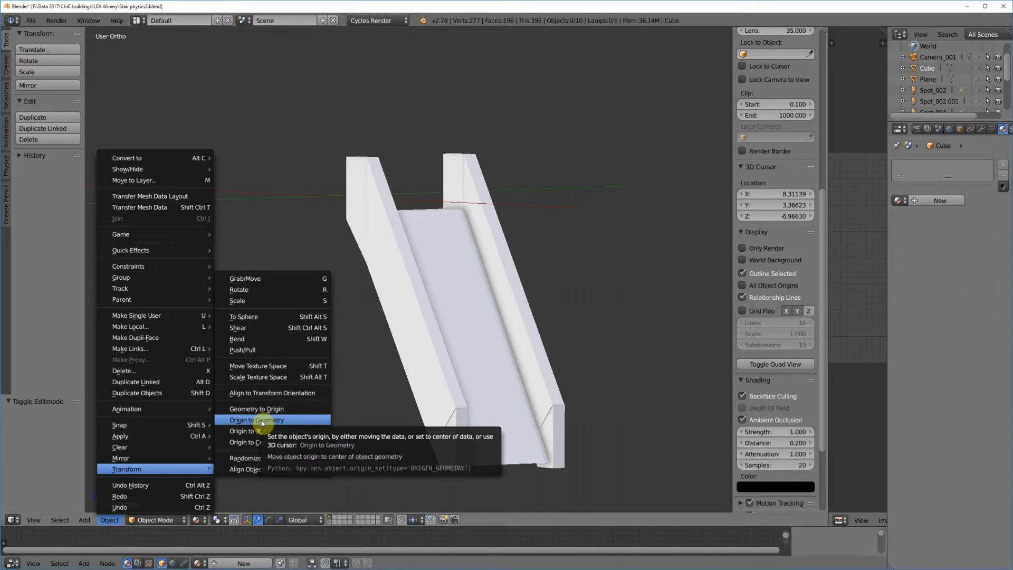
{"action": "left_click", "coordinate": [257, 419]}
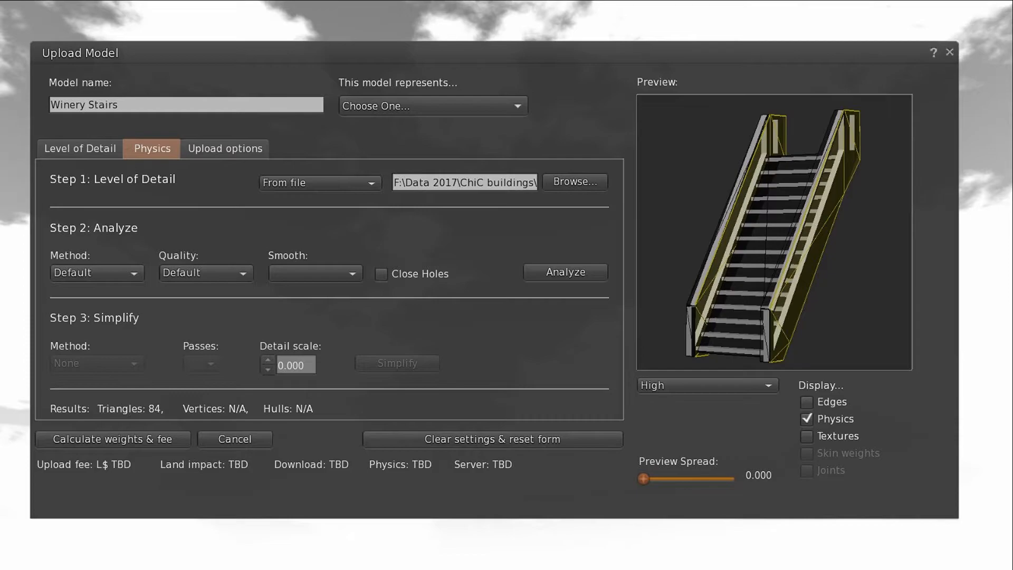
- Analyse the Winery Stairs physics into 9 hulls and upload for L$14 at land impact 2.960
{"action": "left_click", "coordinate": [563, 272]}
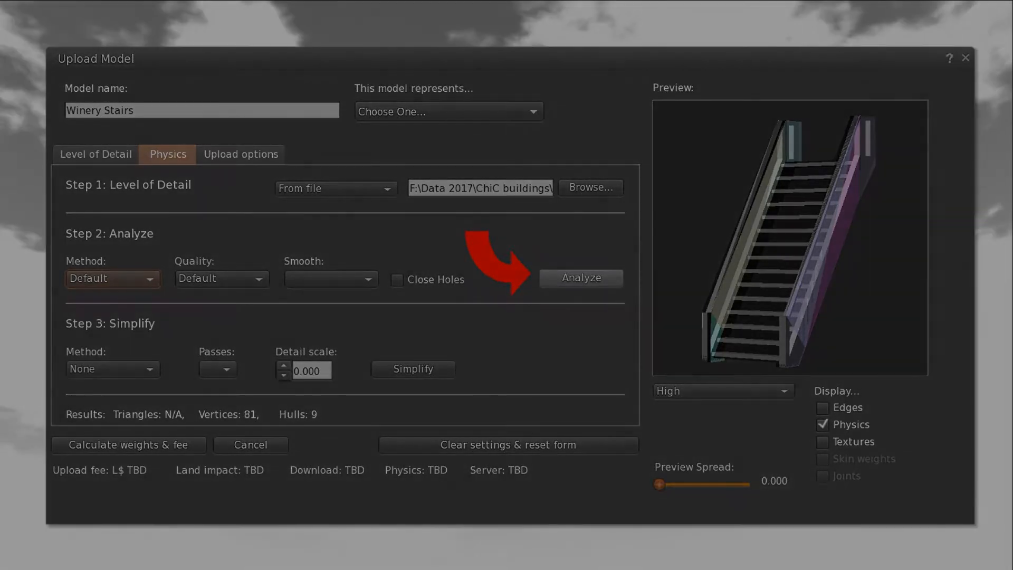
{"action": "left_click", "coordinate": [95, 154]}
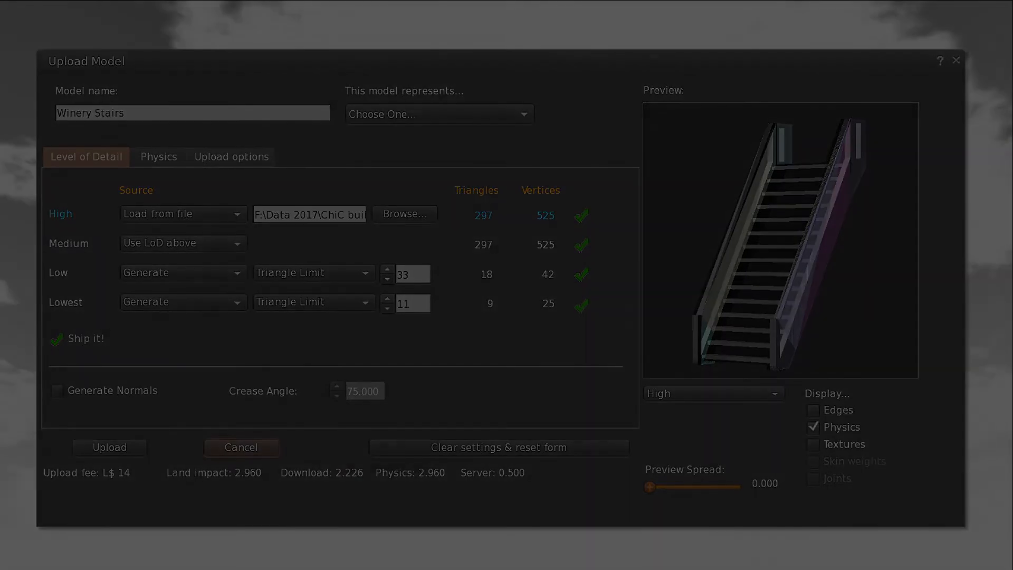
{"action": "left_click", "coordinate": [109, 447]}
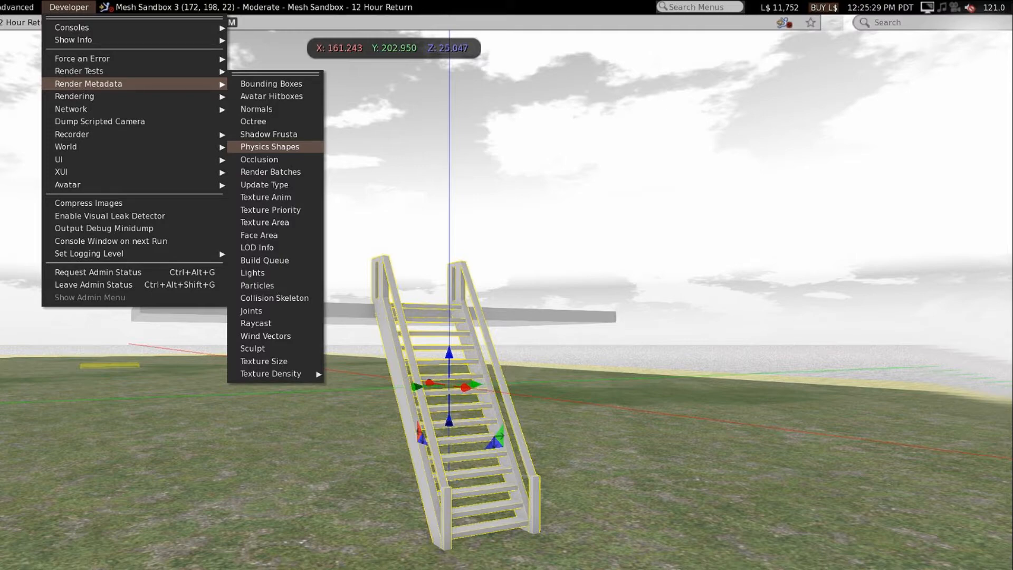
- Render physics shapes so the stairs and slab show as blue collision volumes
{"action": "left_click", "coordinate": [269, 147]}
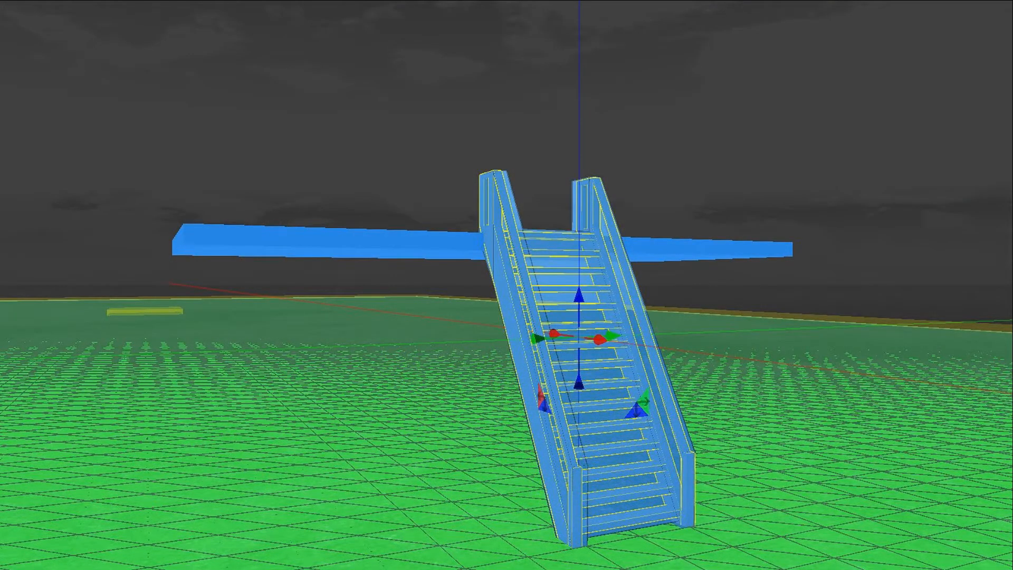